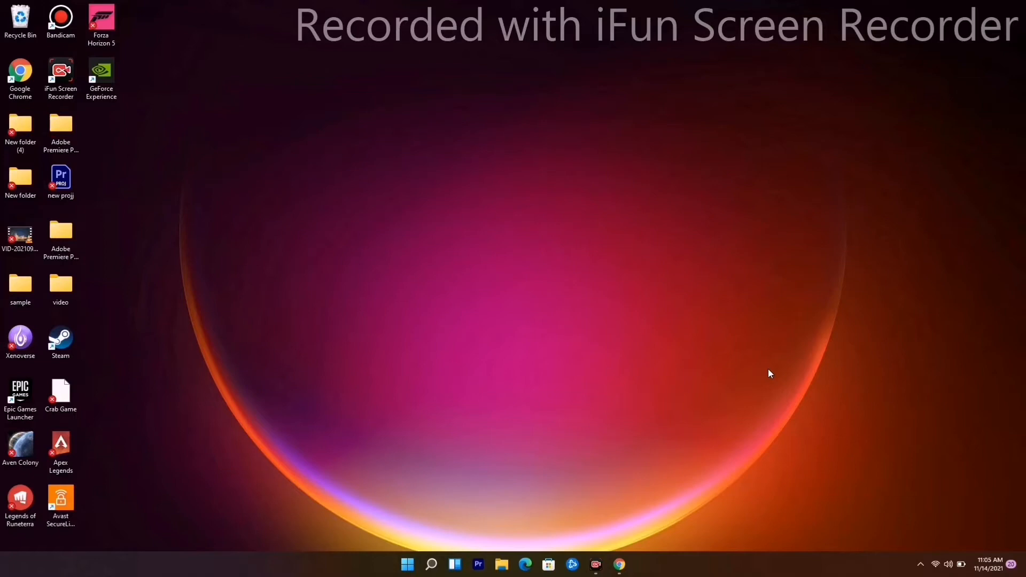
{"action": "mouse_move", "coordinate": [491, 306]}
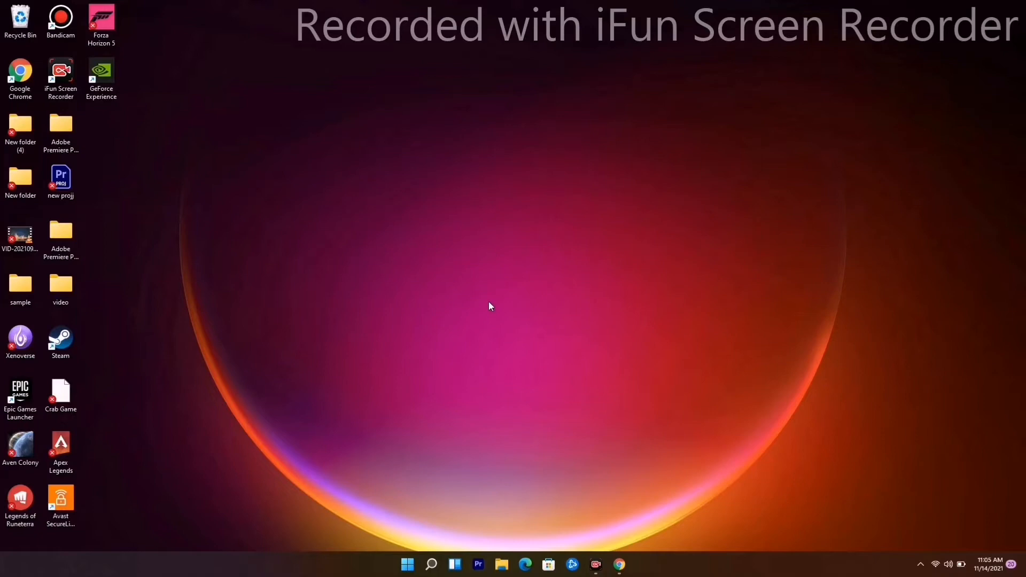
{"action": "mouse_move", "coordinate": [486, 328]}
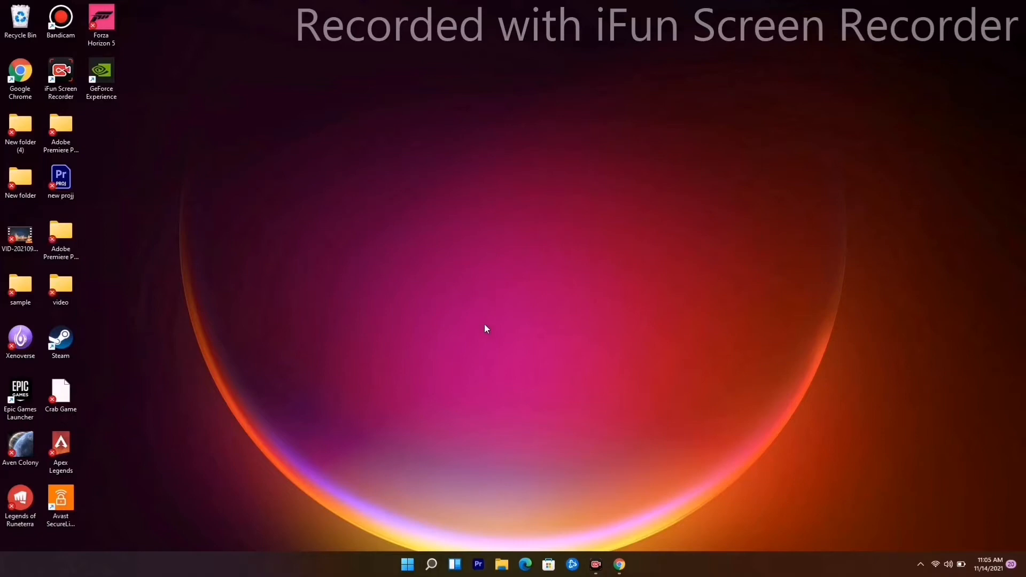
{"action": "mouse_move", "coordinate": [482, 325]}
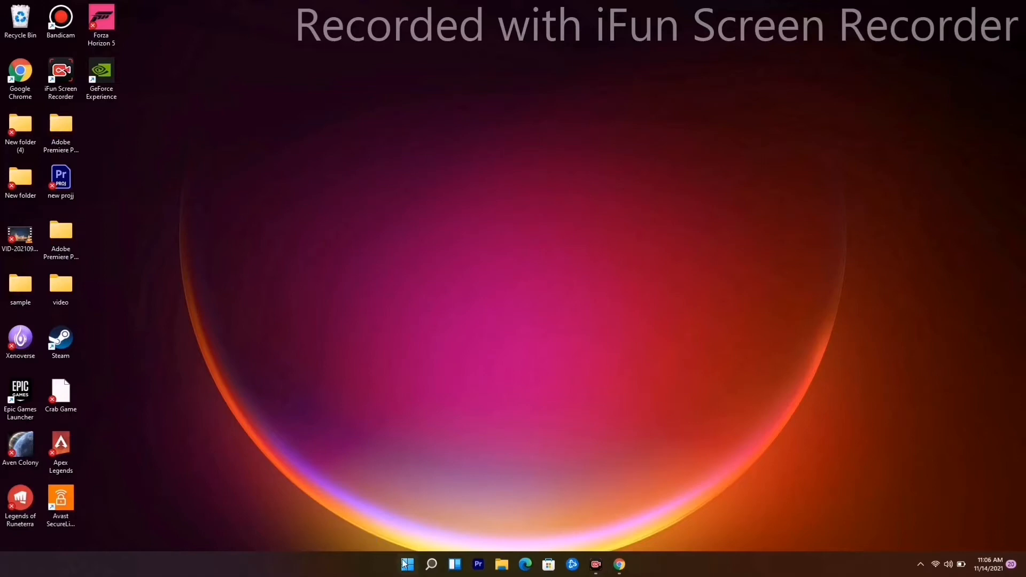
Search for 'view advanced system settings' and launch System Properties on the Advanced tab.
{"action": "left_click", "coordinate": [406, 564]}
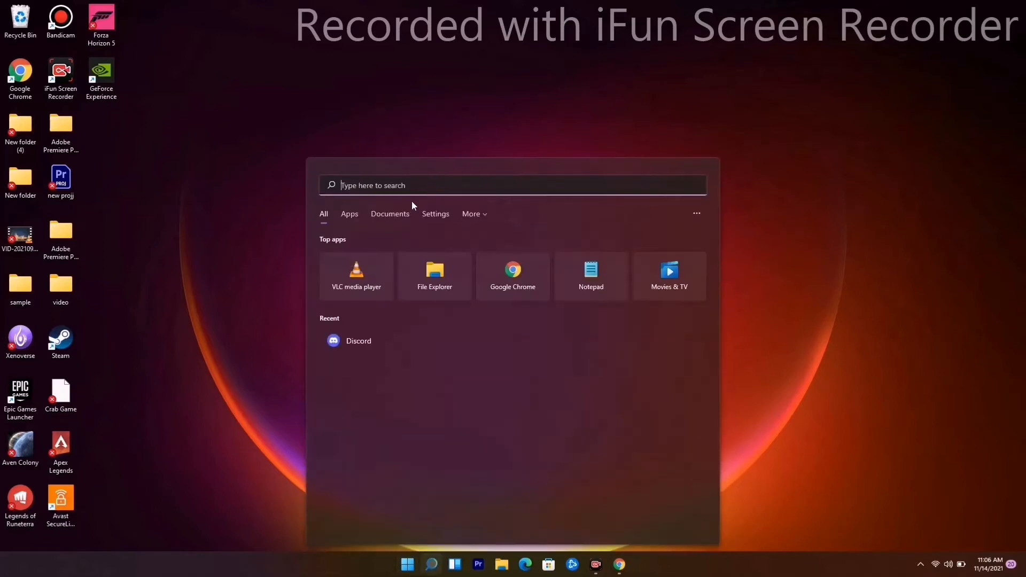
{"action": "type", "text": "view advanced system settings"}
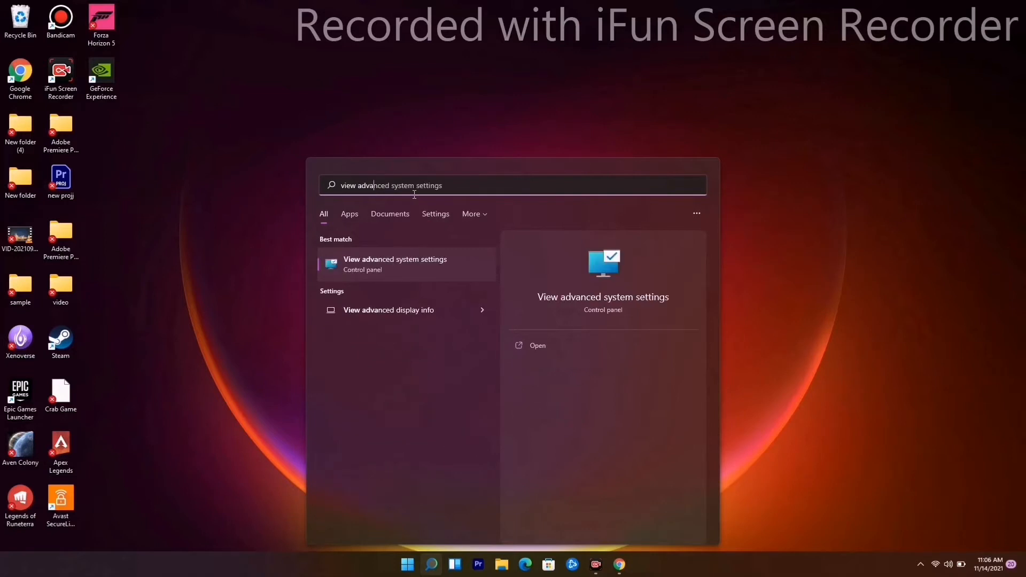
{"action": "left_click", "coordinate": [394, 263]}
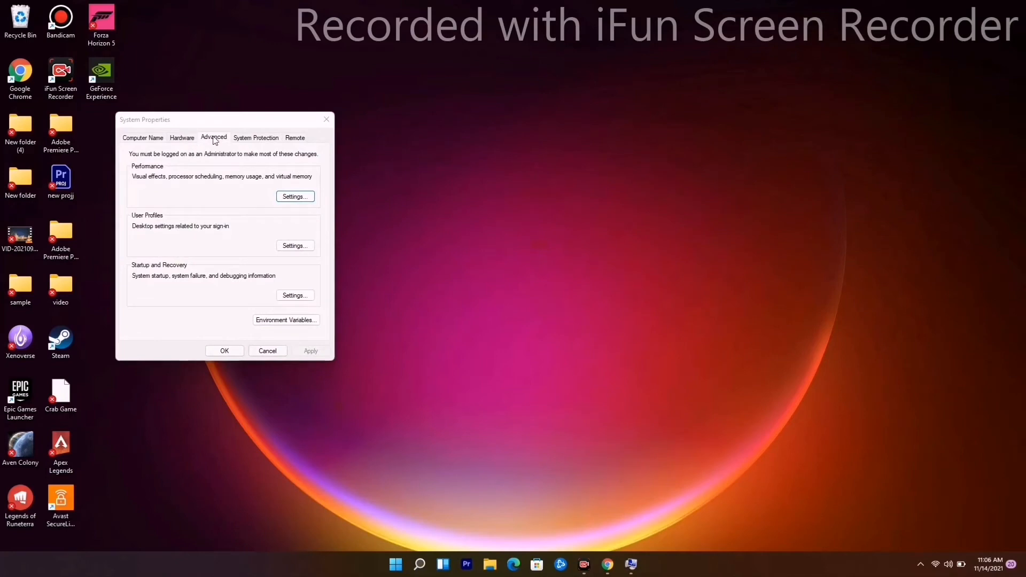
Reach the Virtual Memory dialog via Performance Options' Advanced tab.
{"action": "left_click", "coordinate": [295, 197]}
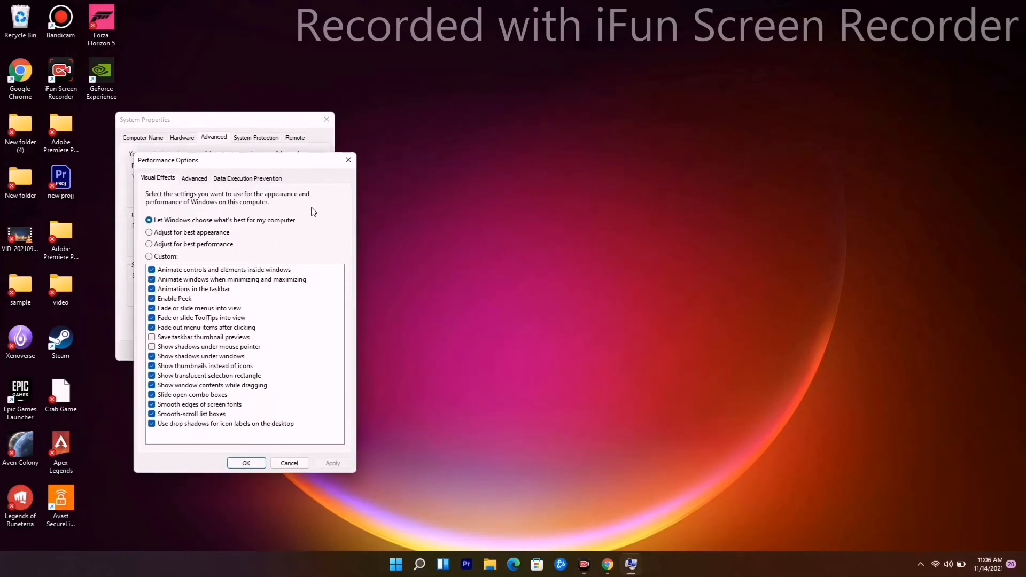
{"action": "left_click_drag", "start_coordinate": [168, 159], "coordinate": [231, 114]}
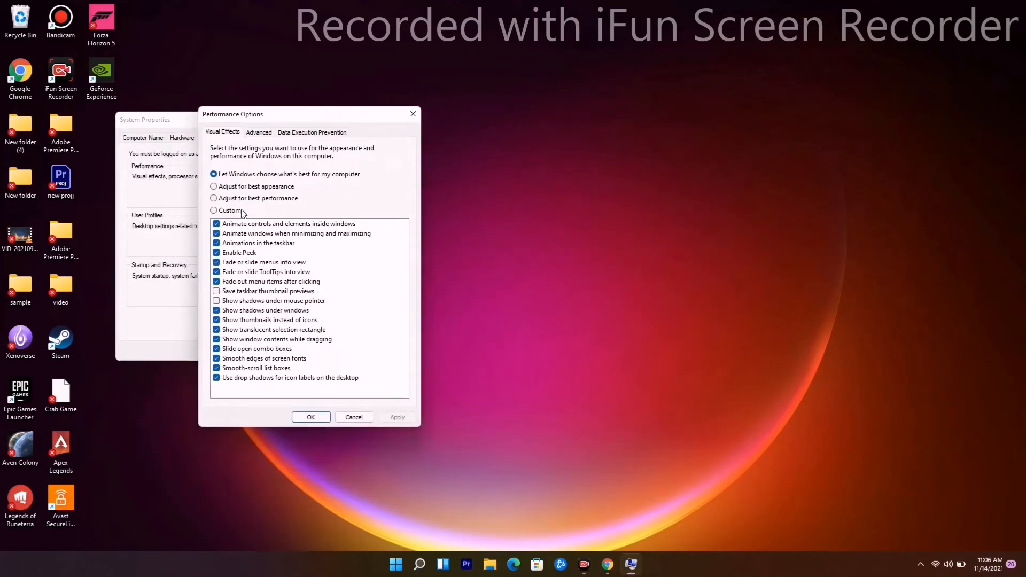
{"action": "left_click", "coordinate": [259, 132]}
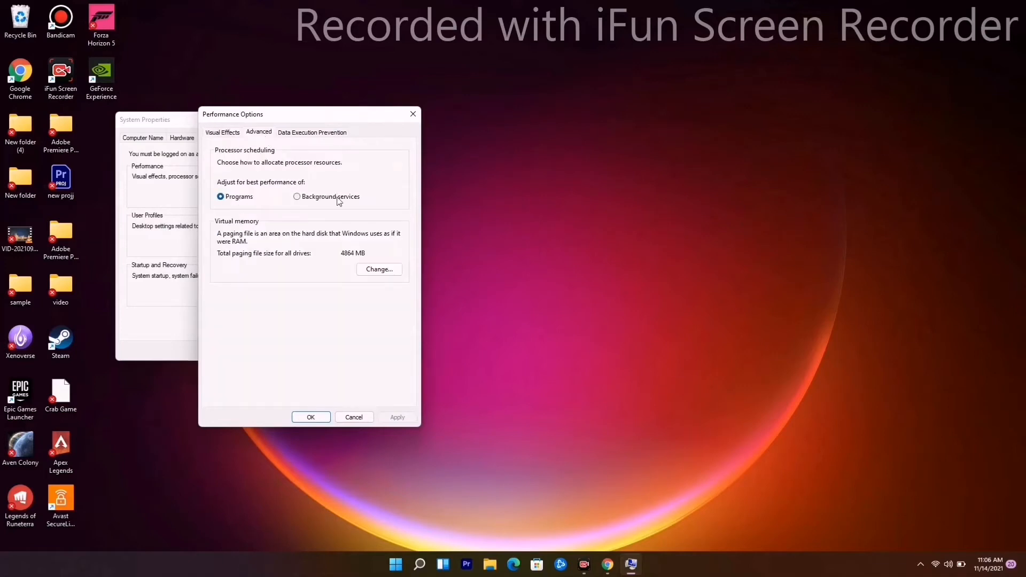
{"action": "left_click", "coordinate": [378, 270]}
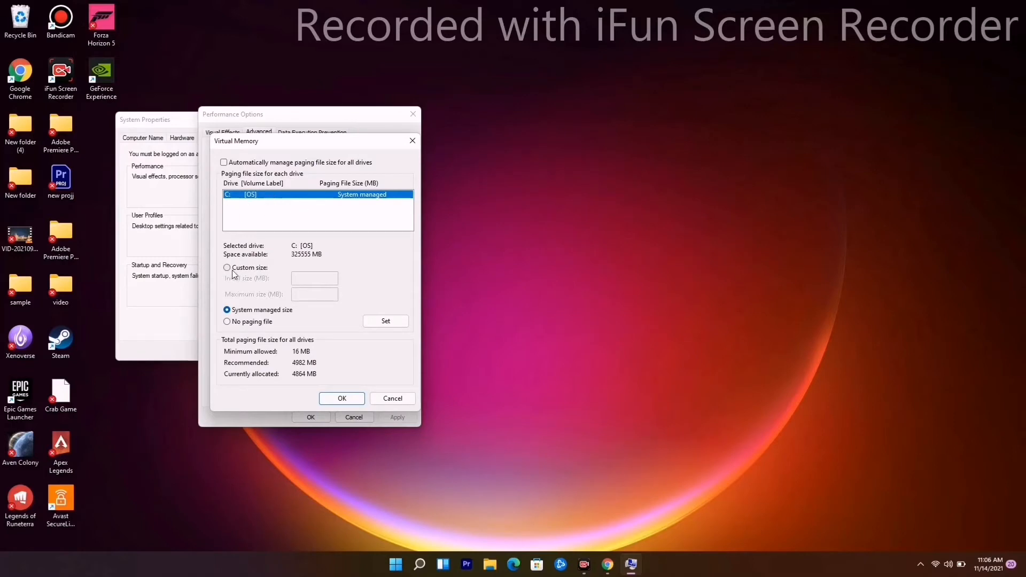
Set a custom C: paging file with 4096 MB initial size and a maximum size, then close System Properties.
{"action": "left_click", "coordinate": [226, 267]}
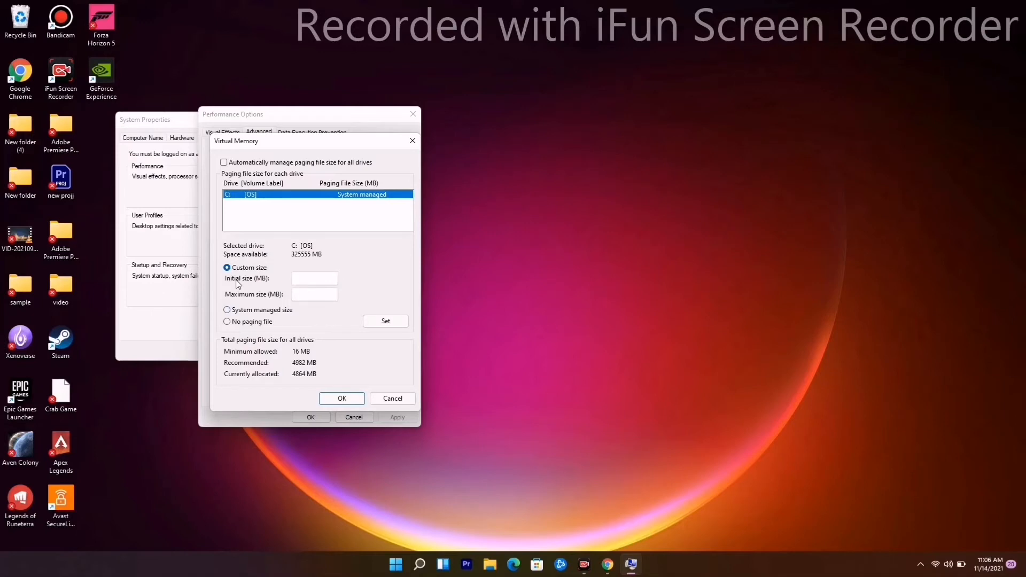
{"action": "mouse_move", "coordinate": [234, 308]}
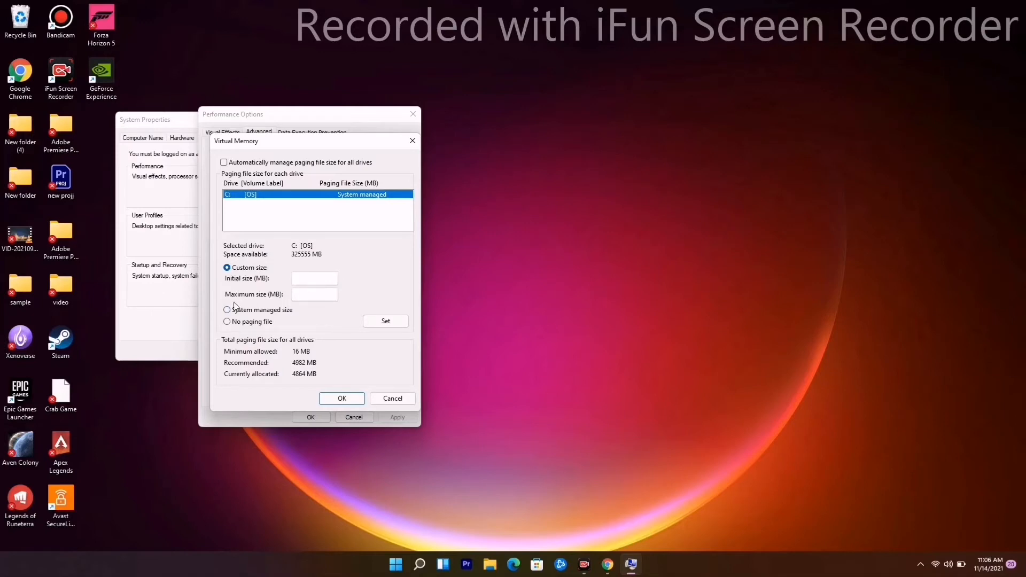
{"action": "left_click", "coordinate": [314, 278]}
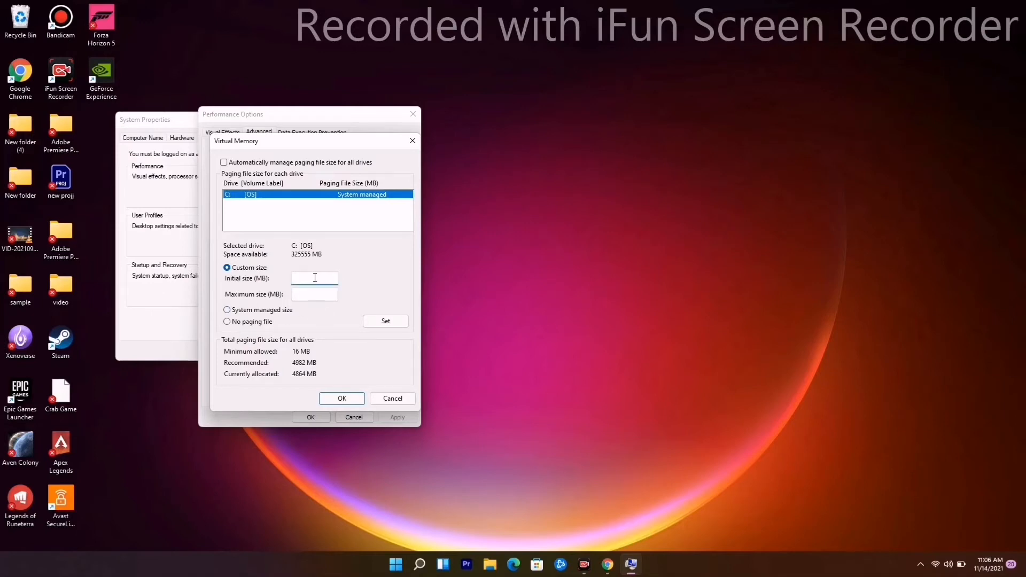
{"action": "type", "text": "4096"}
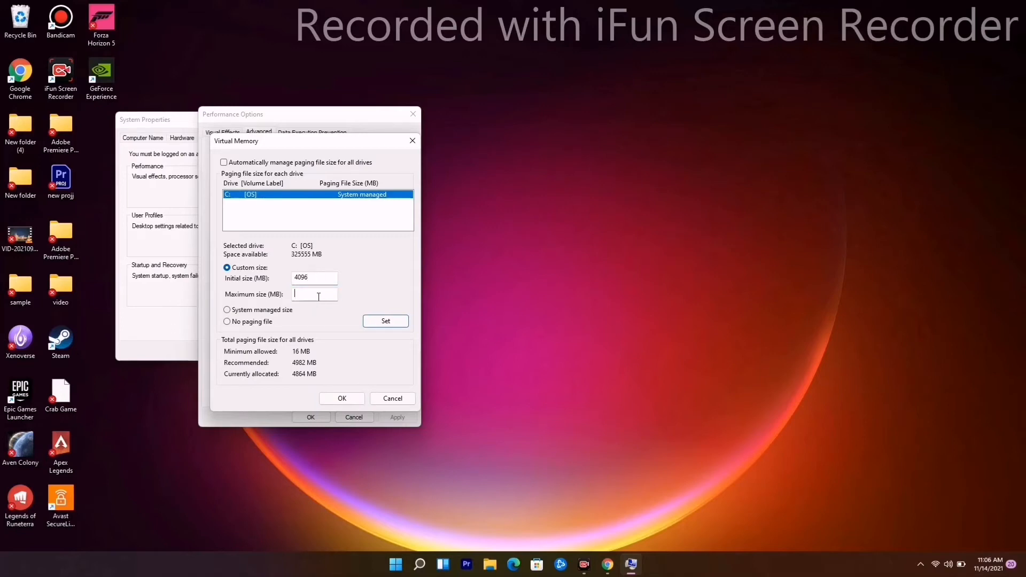
{"action": "type", "text": "49"}
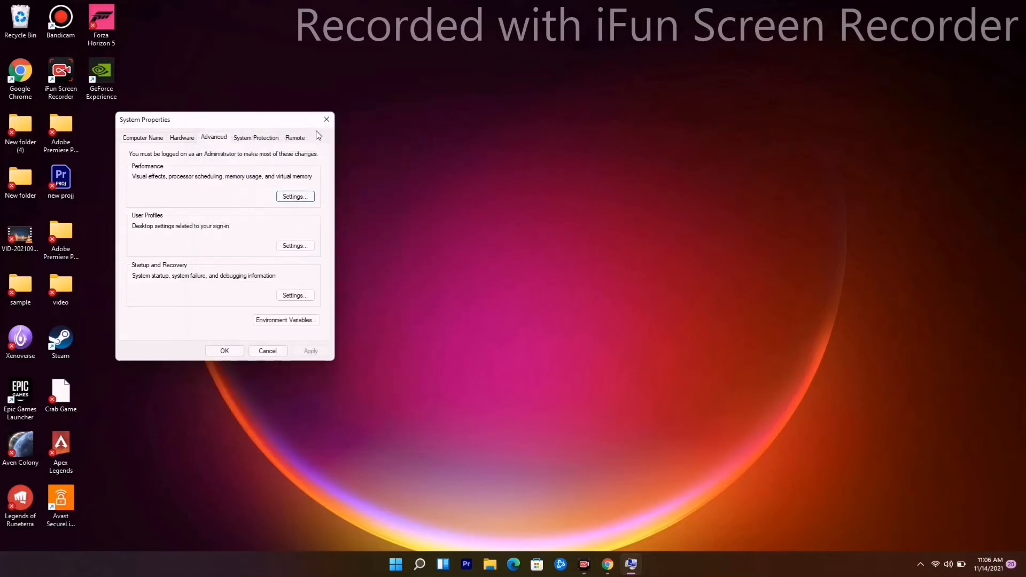
{"action": "left_click", "coordinate": [326, 119]}
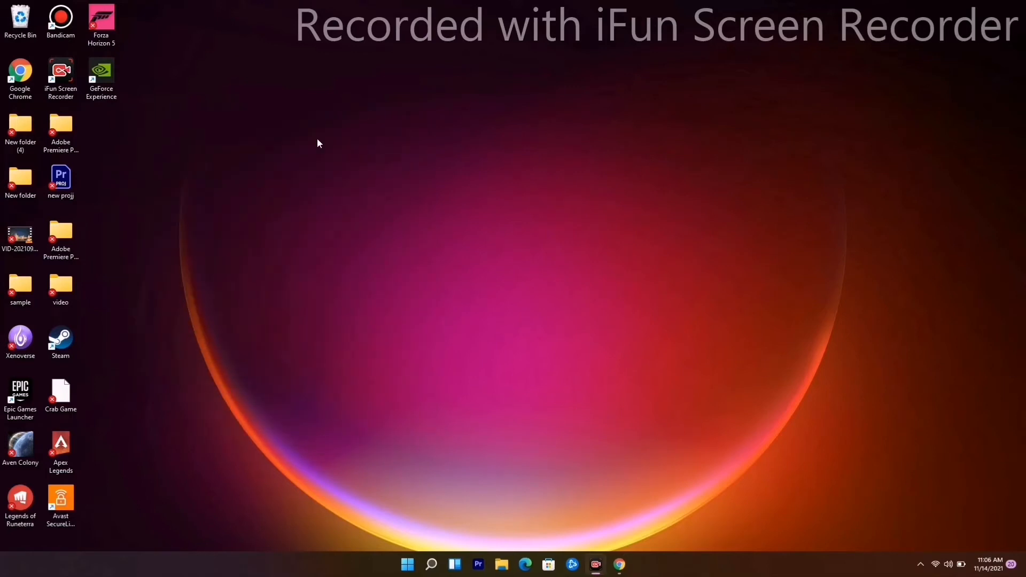
{"action": "mouse_move", "coordinate": [308, 148]}
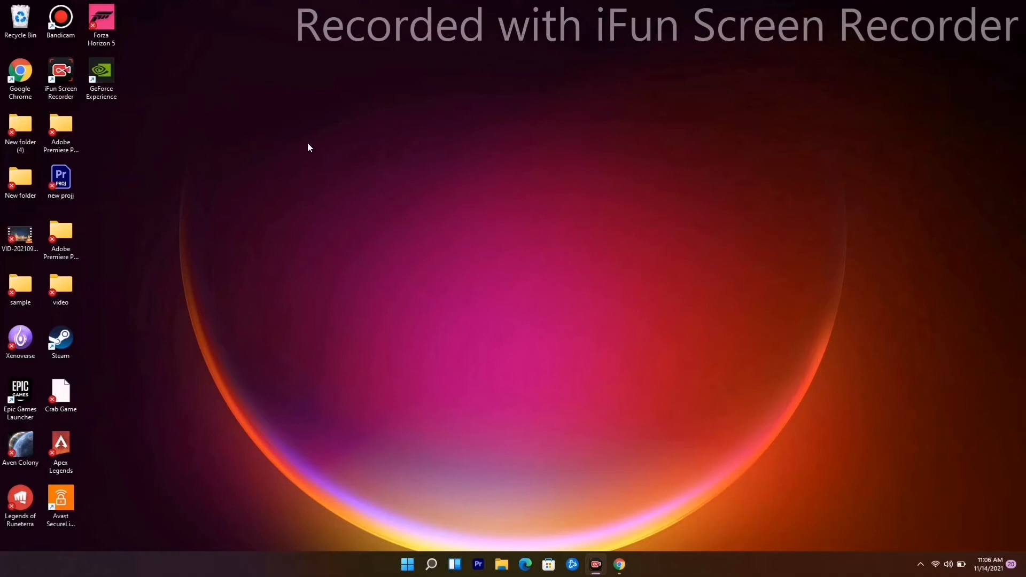
{"action": "mouse_move", "coordinate": [426, 424]}
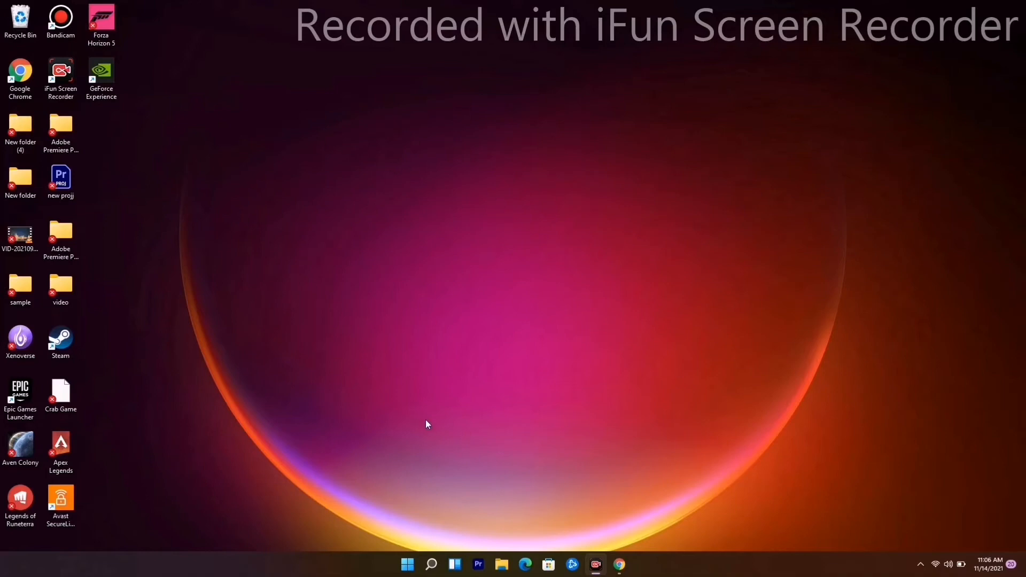
{"action": "mouse_move", "coordinate": [408, 564]}
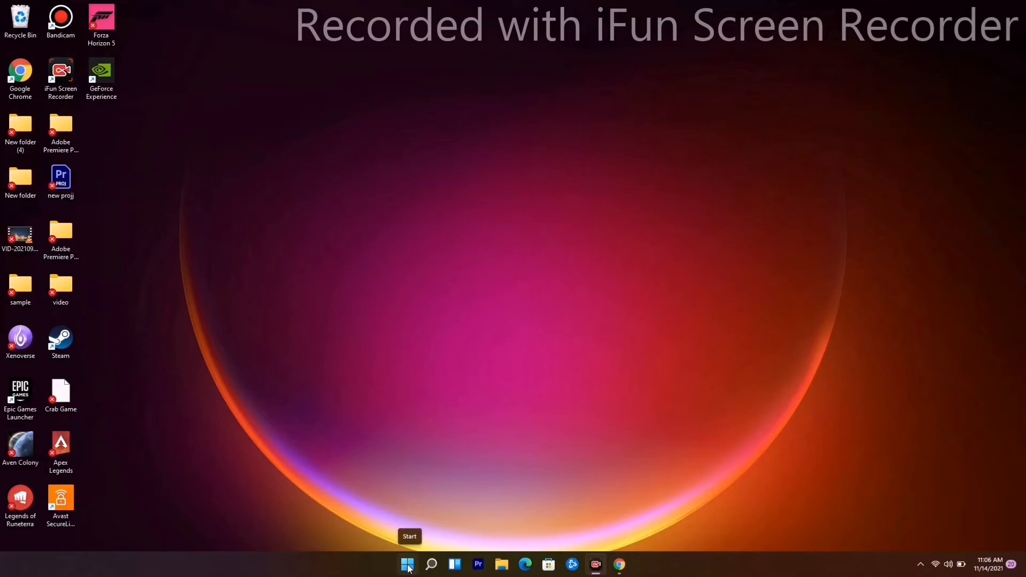
Verify in Device Manager that the NVIDIA GeForce RTX 2080 already has the best driver installed.
{"action": "right_click", "coordinate": [407, 564]}
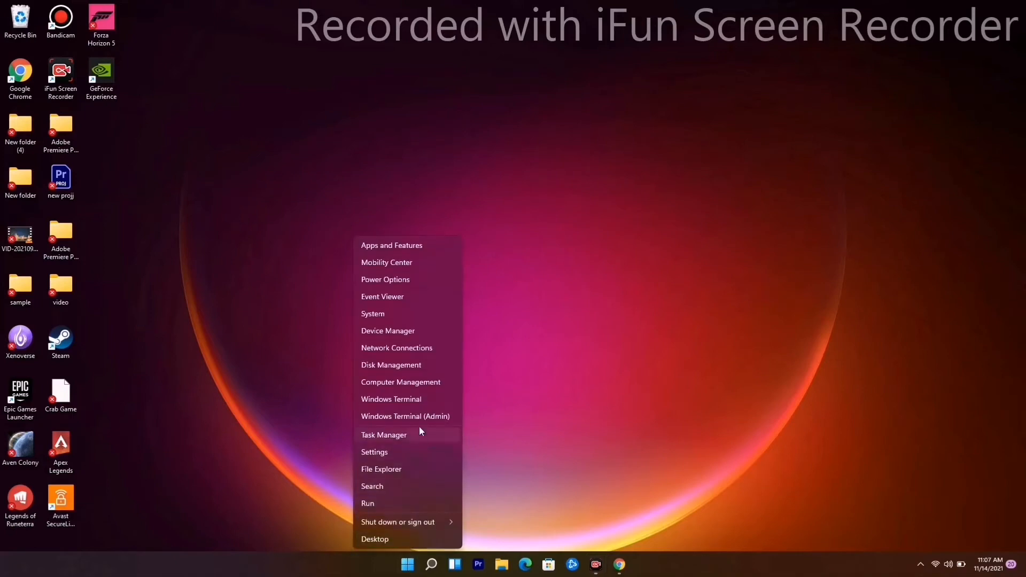
{"action": "left_click", "coordinate": [421, 338]}
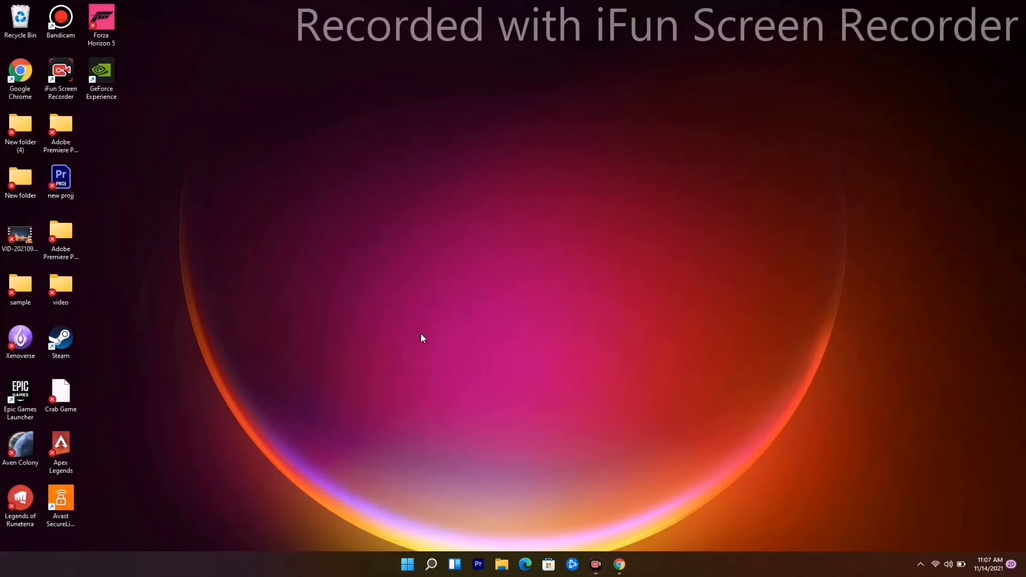
{"action": "mouse_move", "coordinate": [412, 311]}
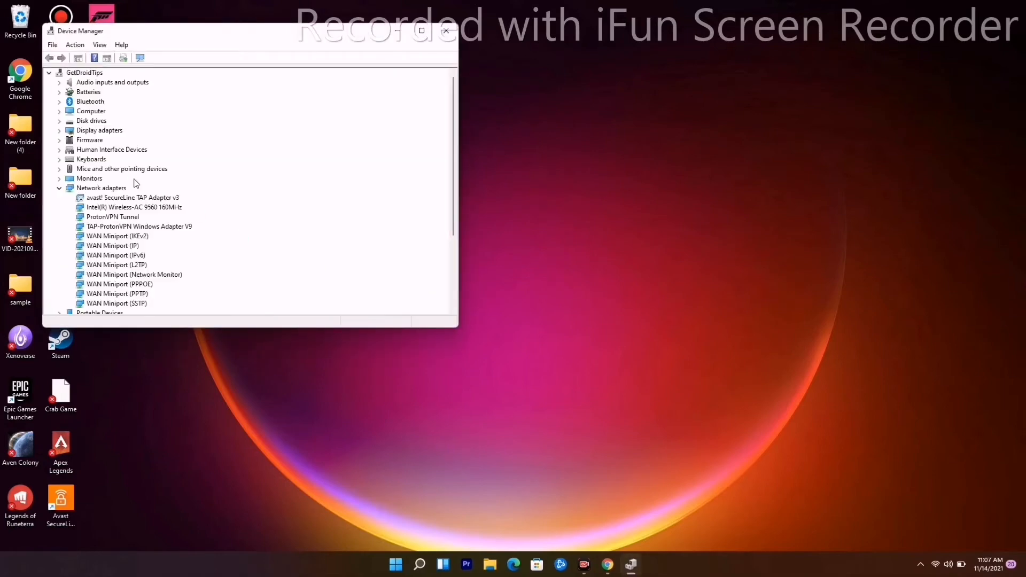
{"action": "left_click", "coordinate": [60, 130]}
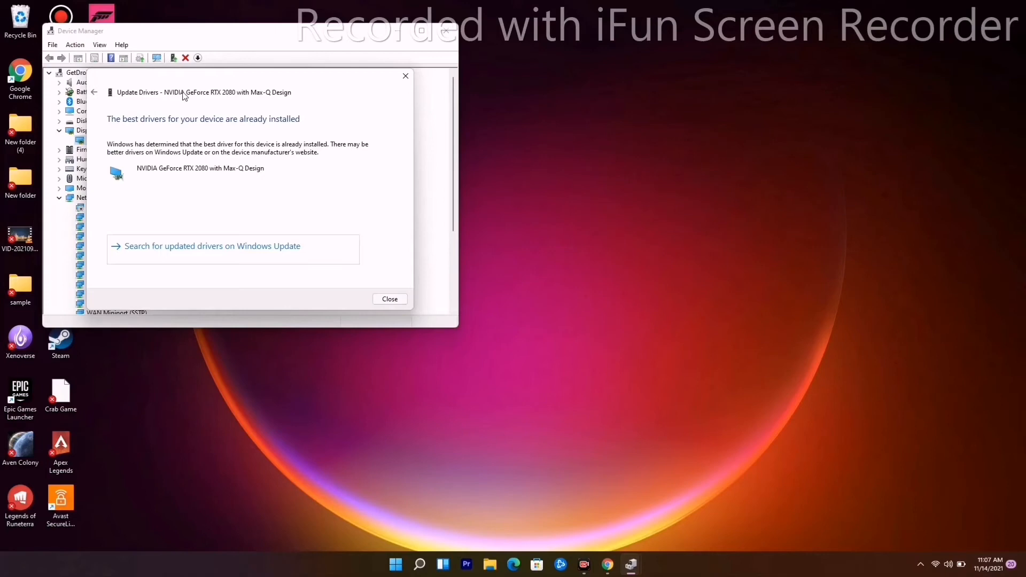
{"action": "mouse_move", "coordinate": [199, 147]}
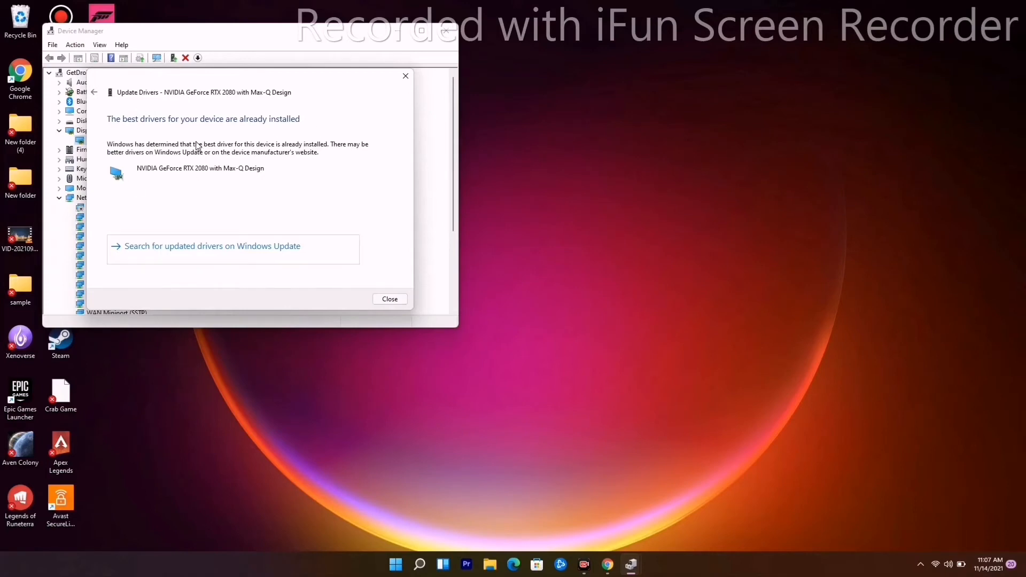
{"action": "left_click", "coordinate": [389, 299]}
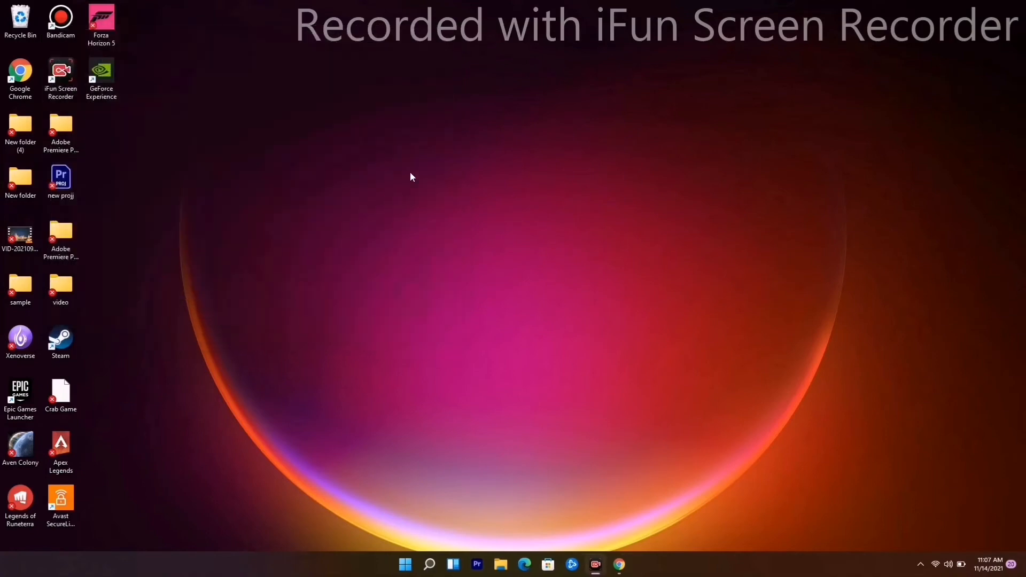
{"action": "mouse_move", "coordinate": [455, 374]}
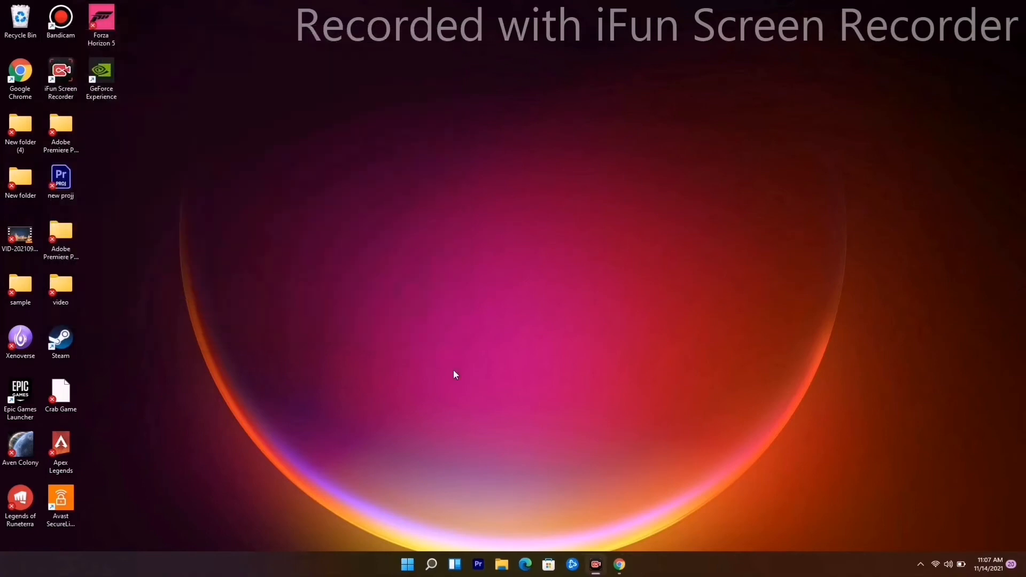
Review running processes in Task Manager, then launch the Settings app via search.
{"action": "right_click", "coordinate": [406, 564]}
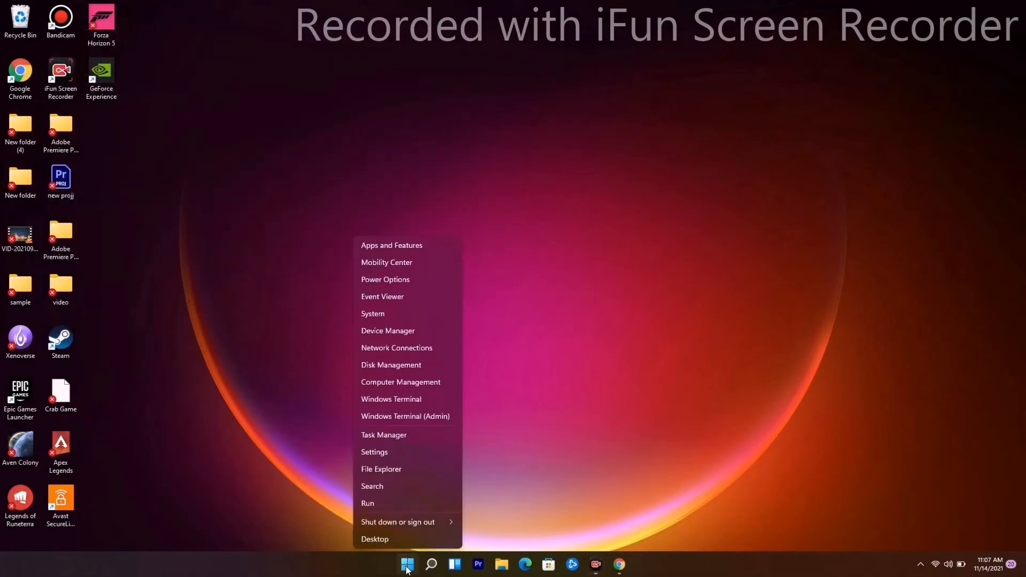
{"action": "mouse_move", "coordinate": [384, 435]}
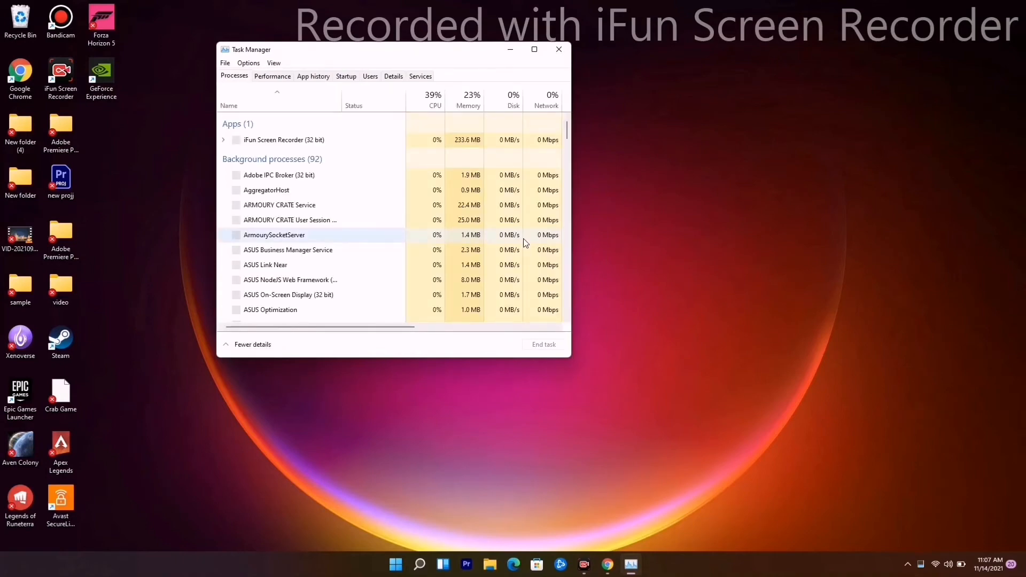
{"action": "mouse_move", "coordinate": [235, 142]}
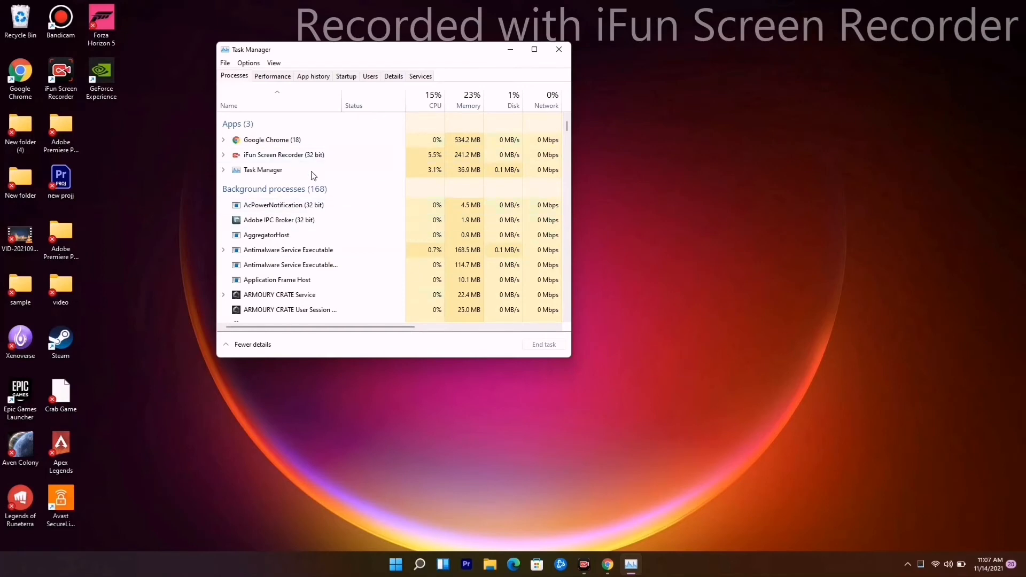
{"action": "mouse_move", "coordinate": [284, 183]}
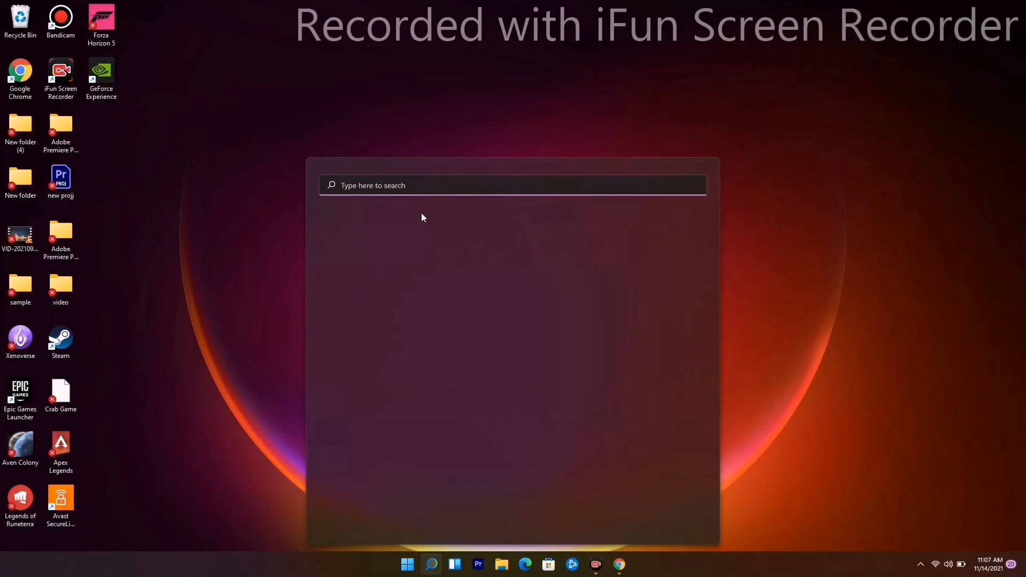
{"action": "type", "text": "settings"}
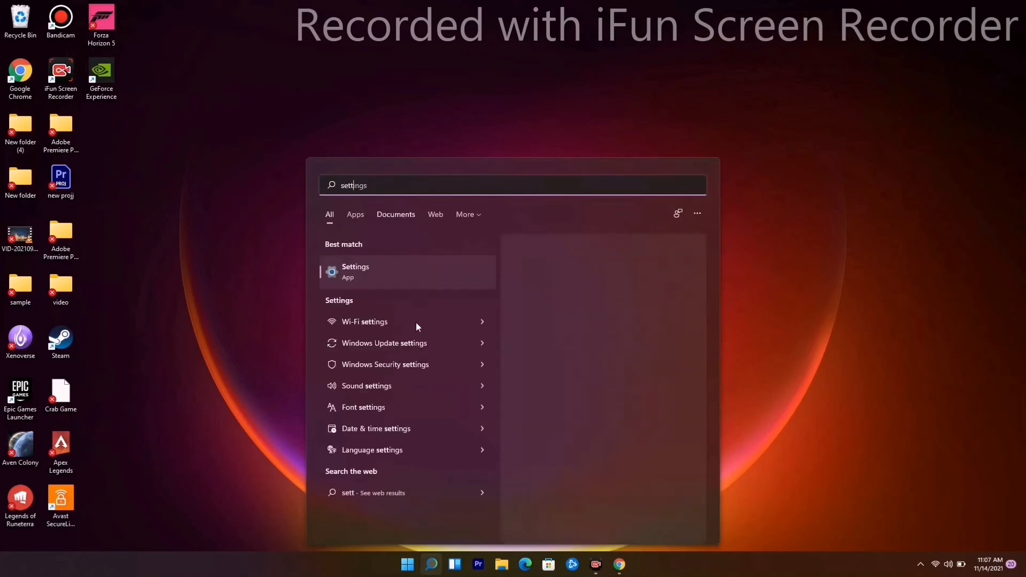
{"action": "left_click", "coordinate": [355, 270]}
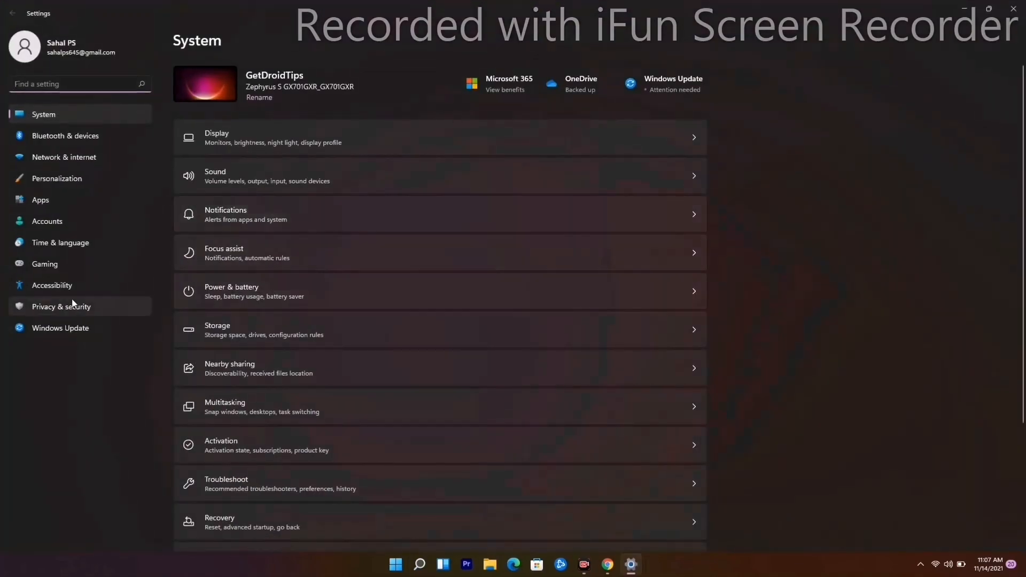
View the Windows Update page showing the pending 2021-11 cumulative update, then close Settings.
{"action": "left_click", "coordinate": [59, 328]}
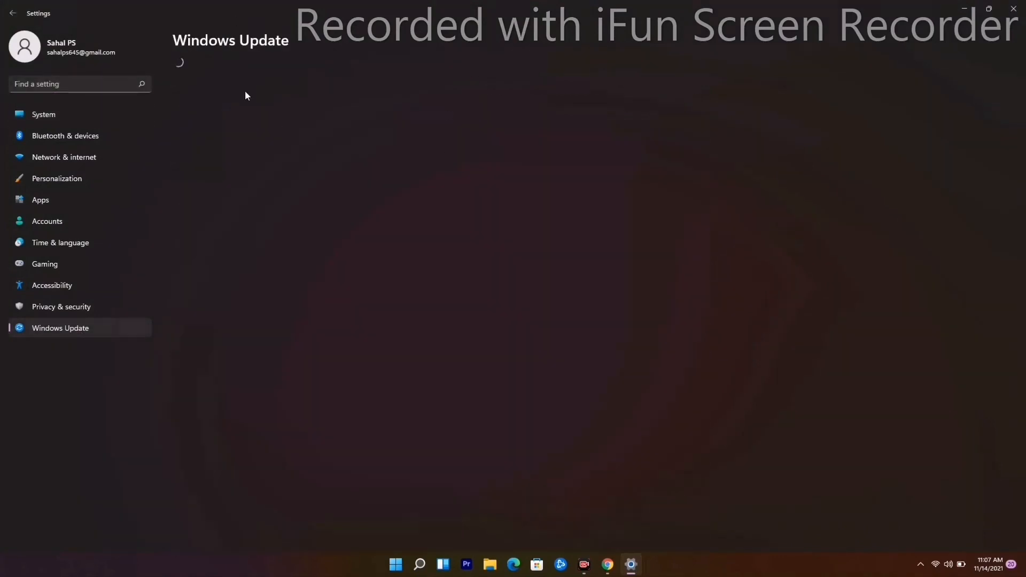
{"action": "mouse_move", "coordinate": [266, 95]}
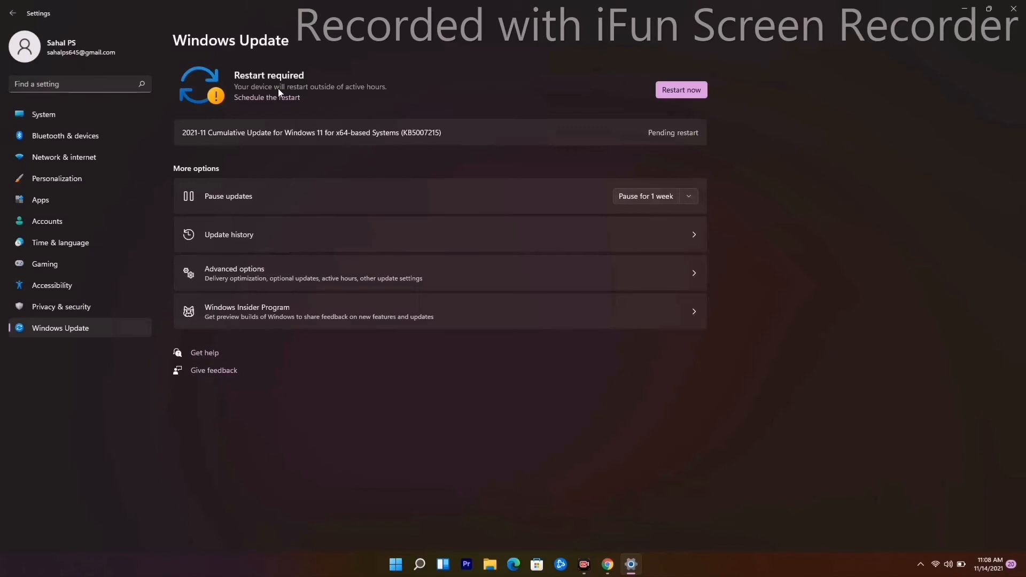
{"action": "mouse_move", "coordinate": [273, 104]}
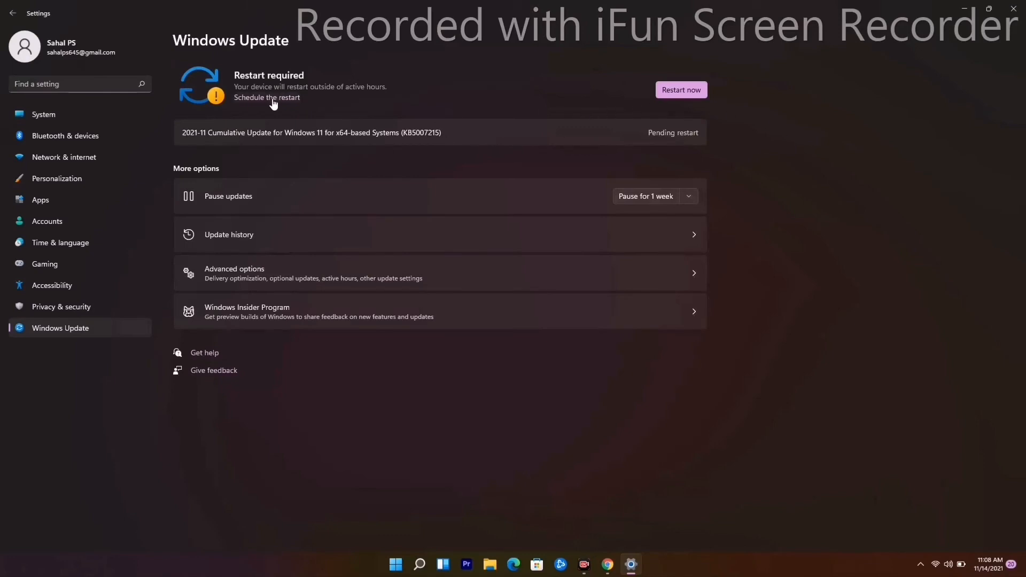
{"action": "mouse_move", "coordinate": [1015, 12]}
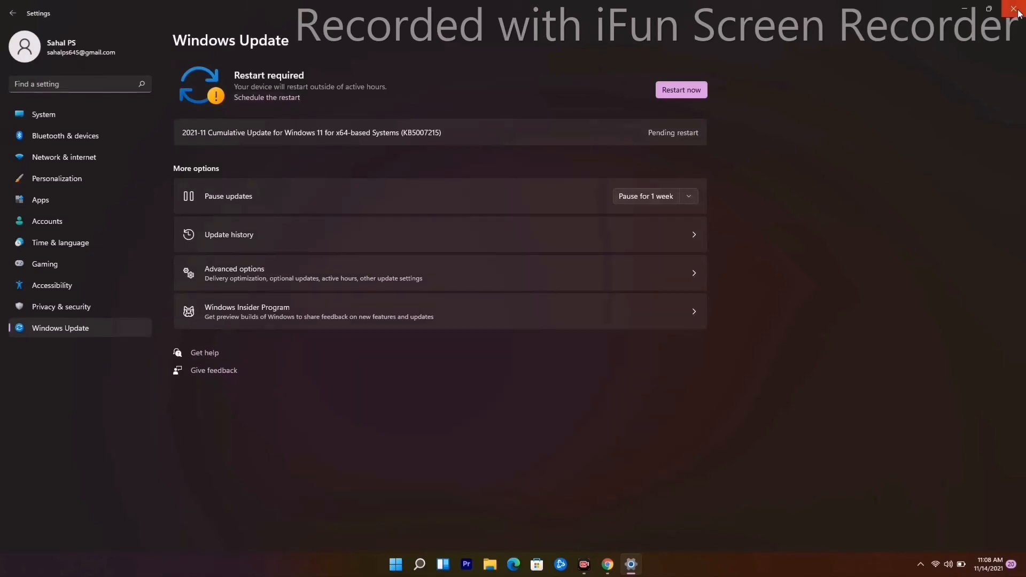
{"action": "left_click", "coordinate": [1016, 10]}
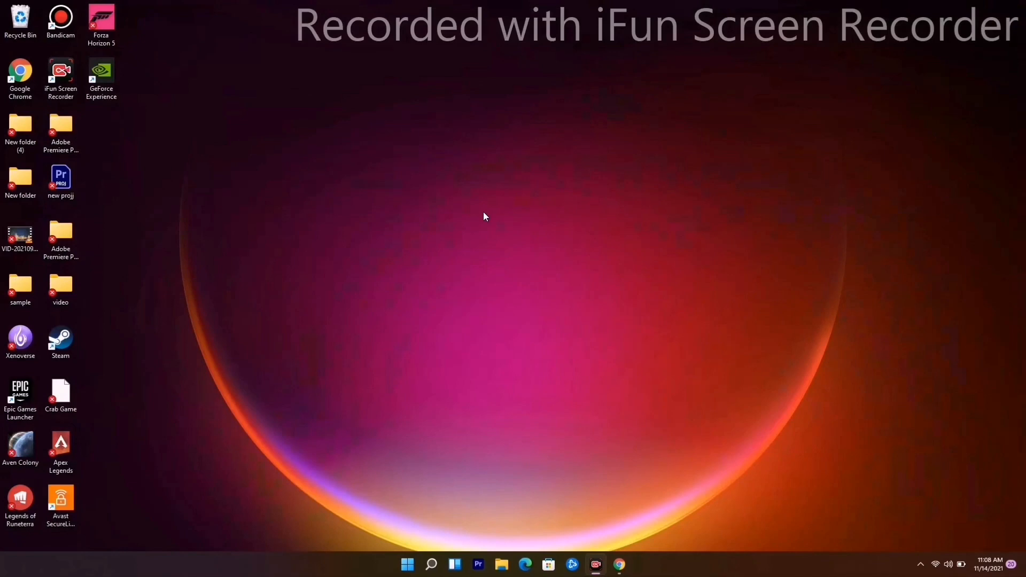
{"action": "mouse_move", "coordinate": [697, 328]}
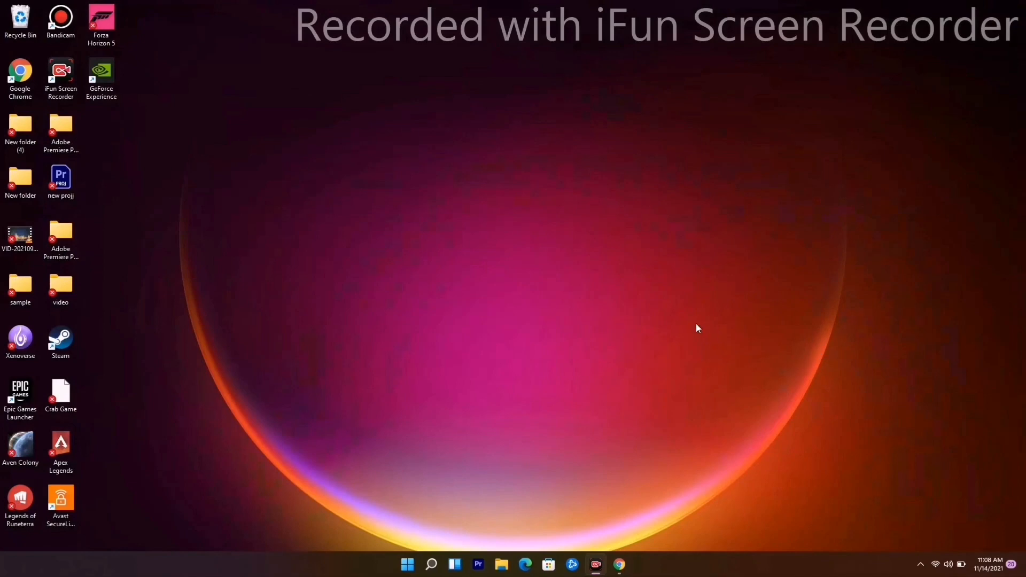
{"action": "mouse_move", "coordinate": [455, 266]}
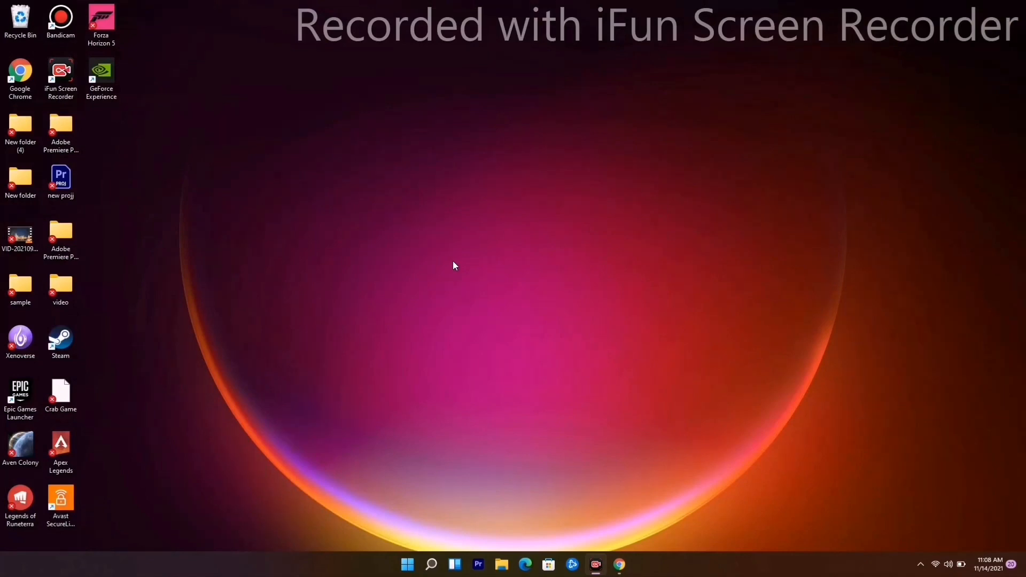